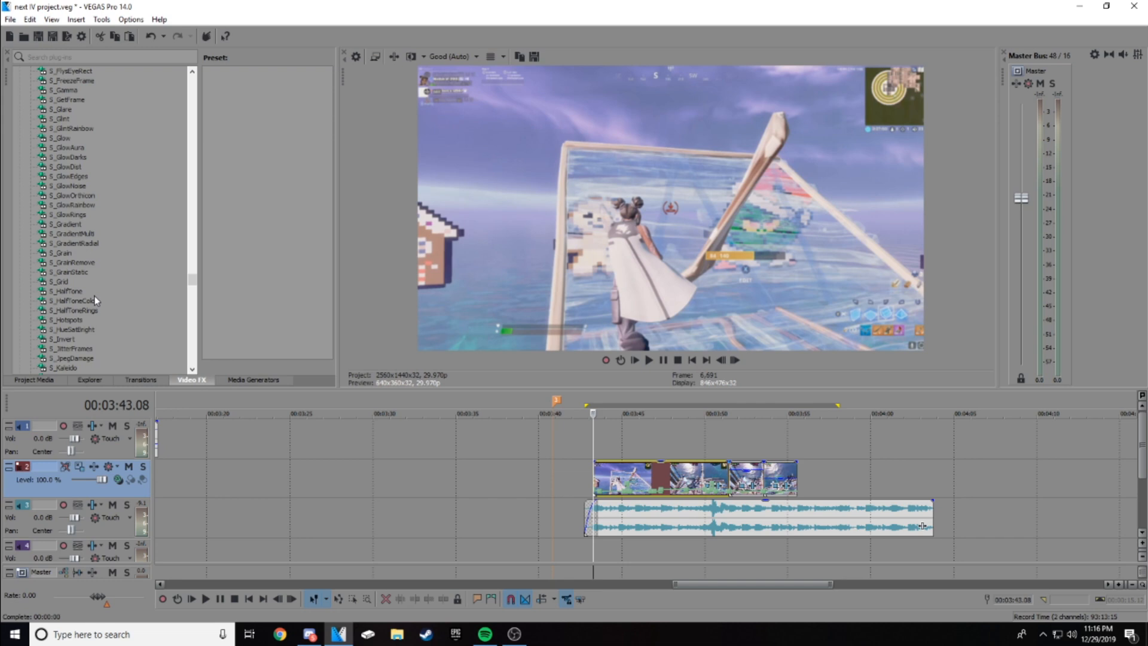
pyautogui.moveTo(199, 282)
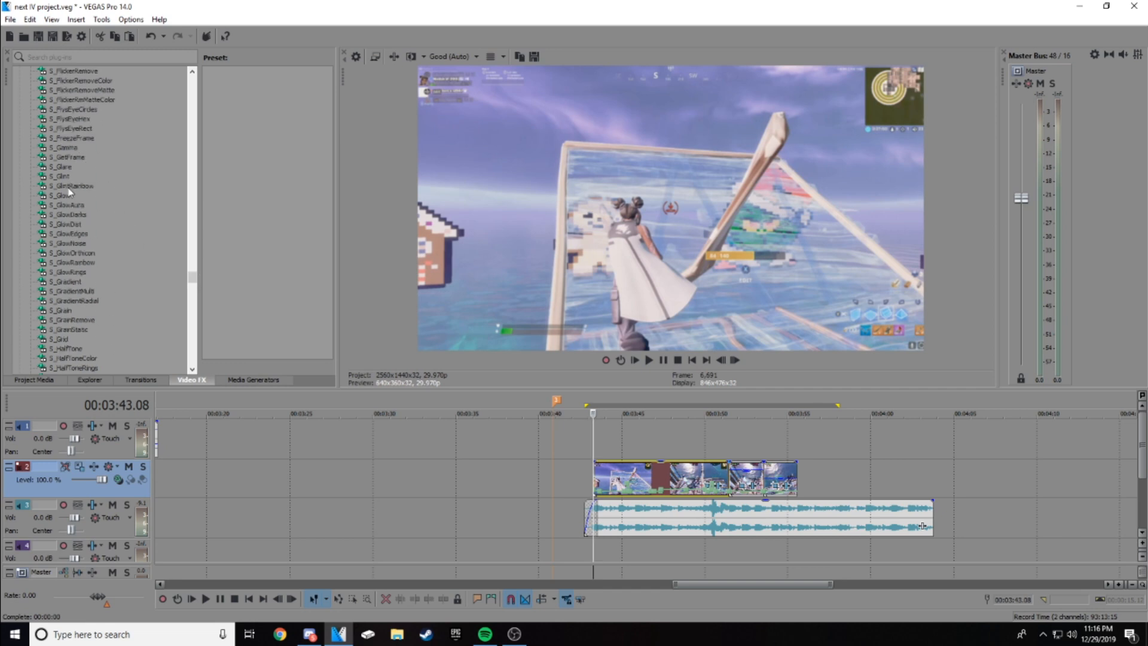
# Apply the S_Glow (Default) preset to the gameplay clip, opening Video Event FX.
pyautogui.click(62, 195)
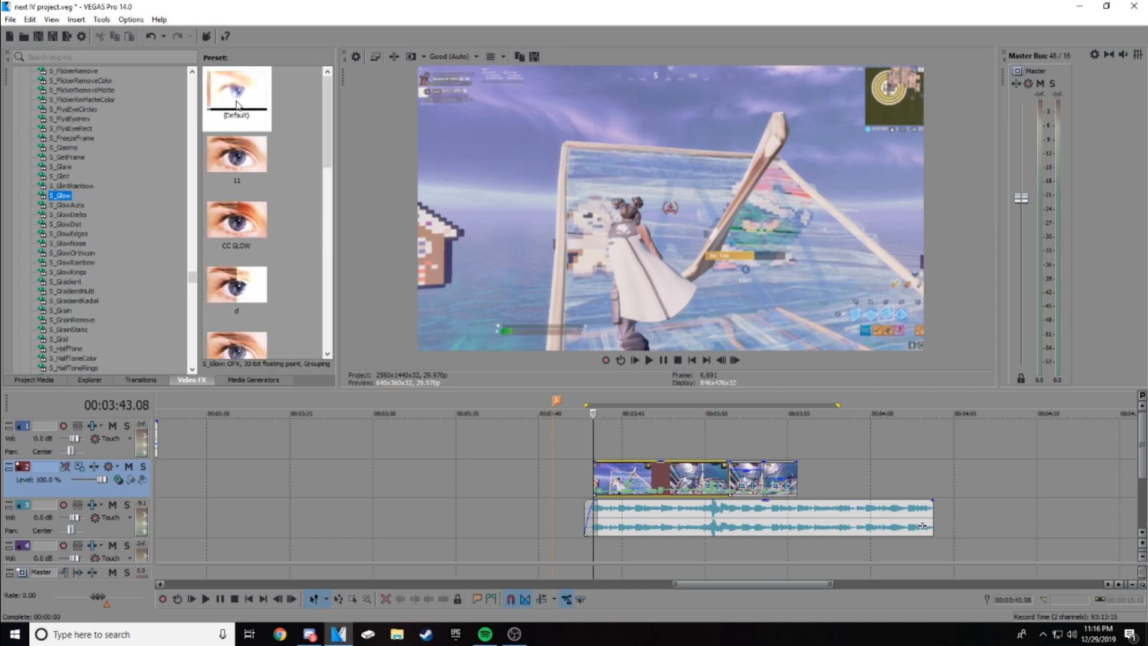
pyautogui.click(236, 99)
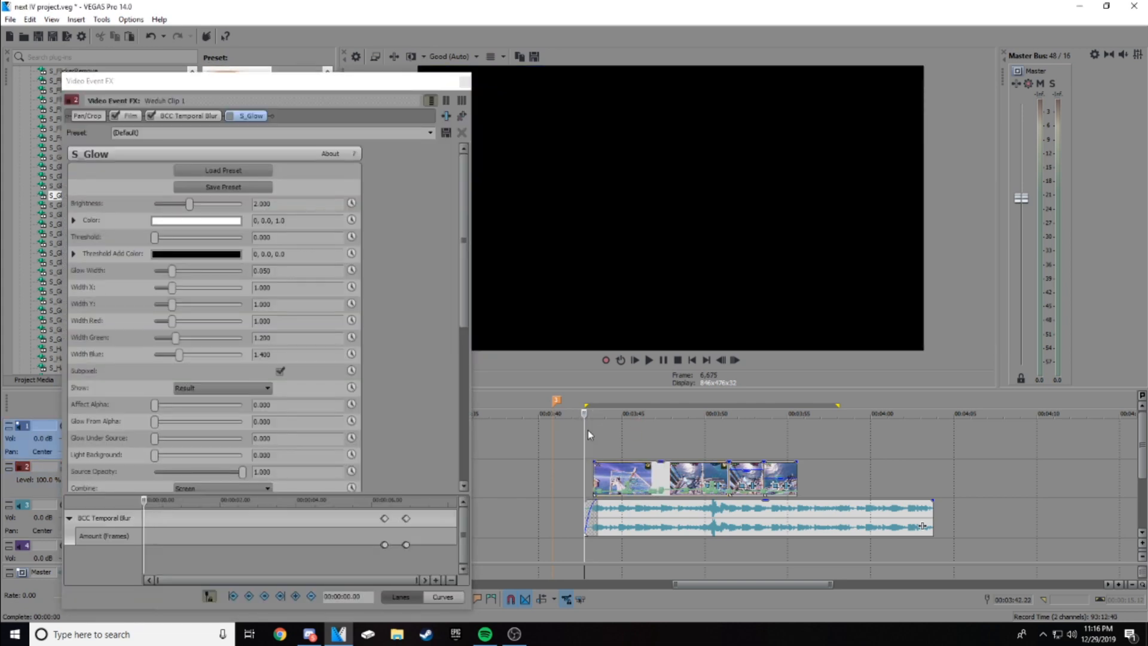
# Apply the 'flash' S_Glow preset and save it as a custom preset typed as 'ghost'.
pyautogui.click(647, 360)
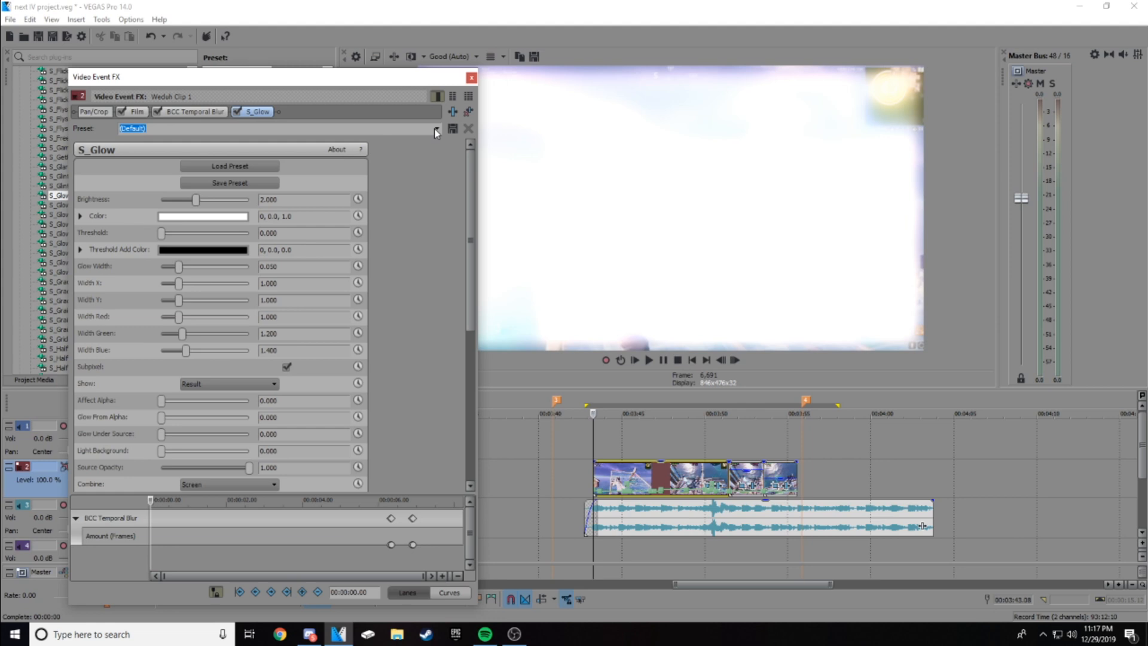
pyautogui.click(435, 128)
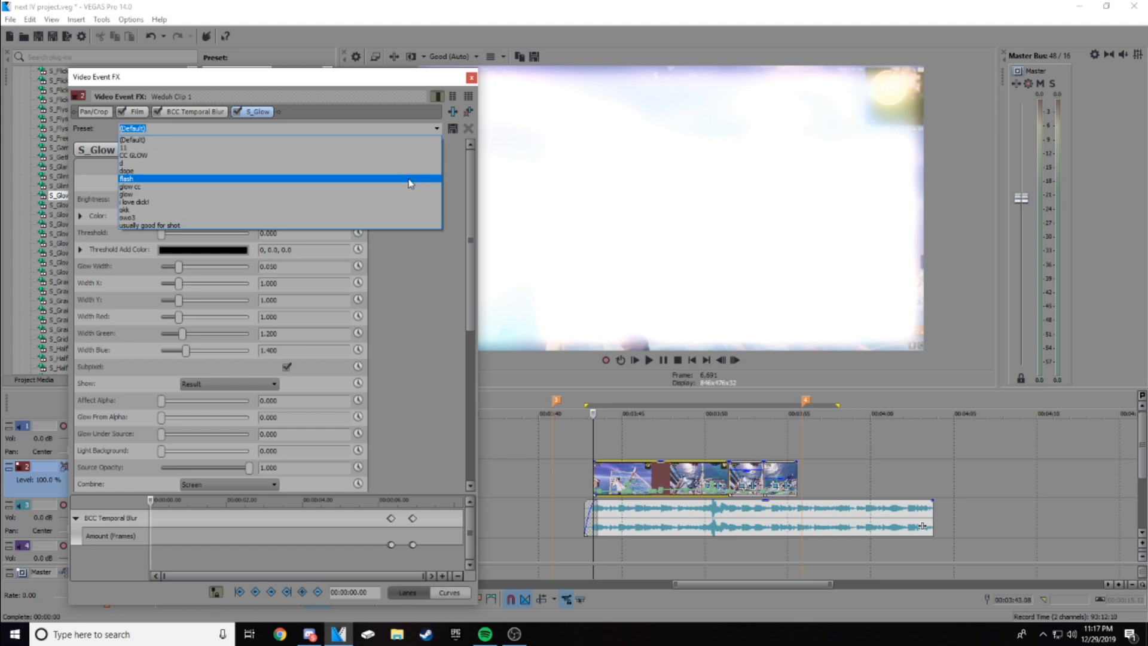
pyautogui.click(126, 178)
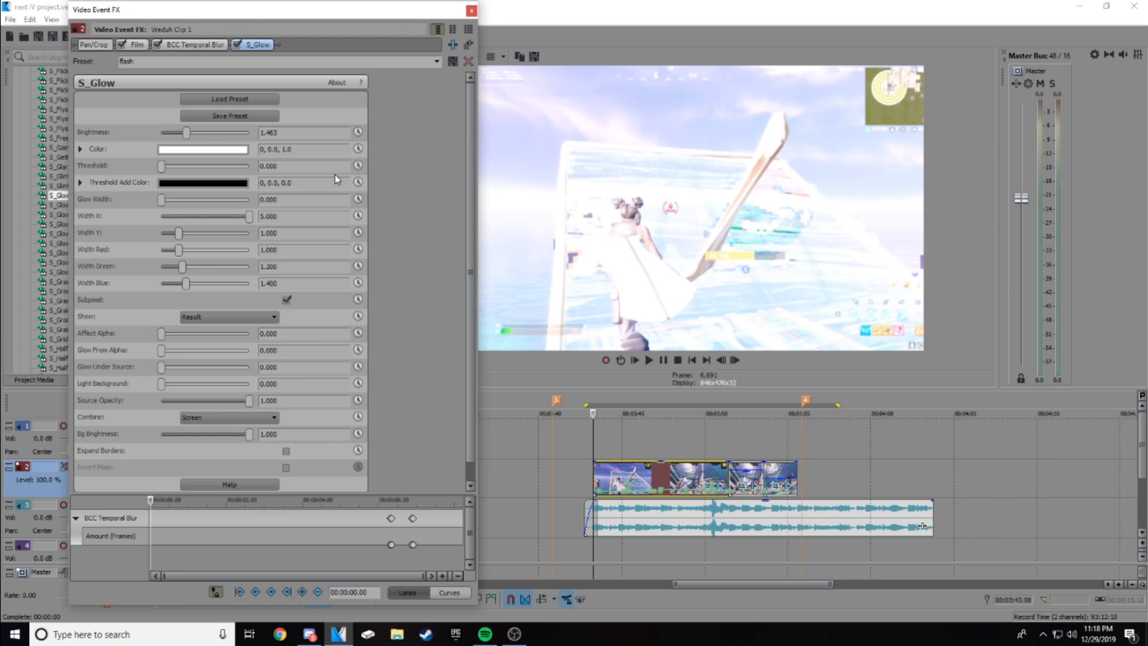
pyautogui.moveTo(255, 79)
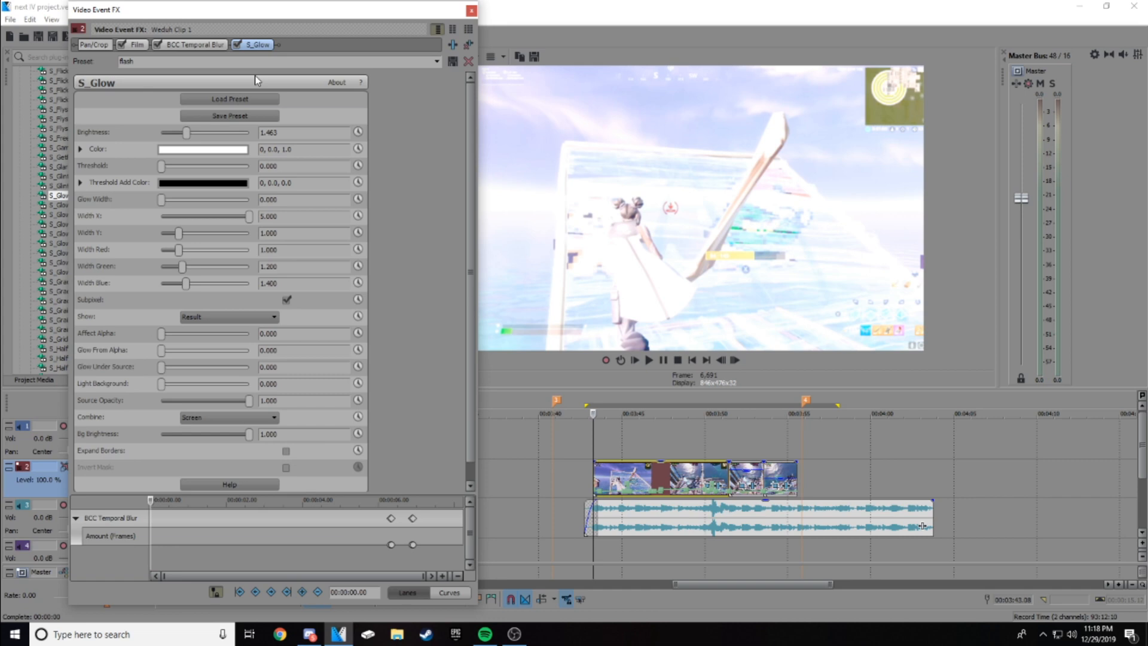
pyautogui.moveTo(400, 70)
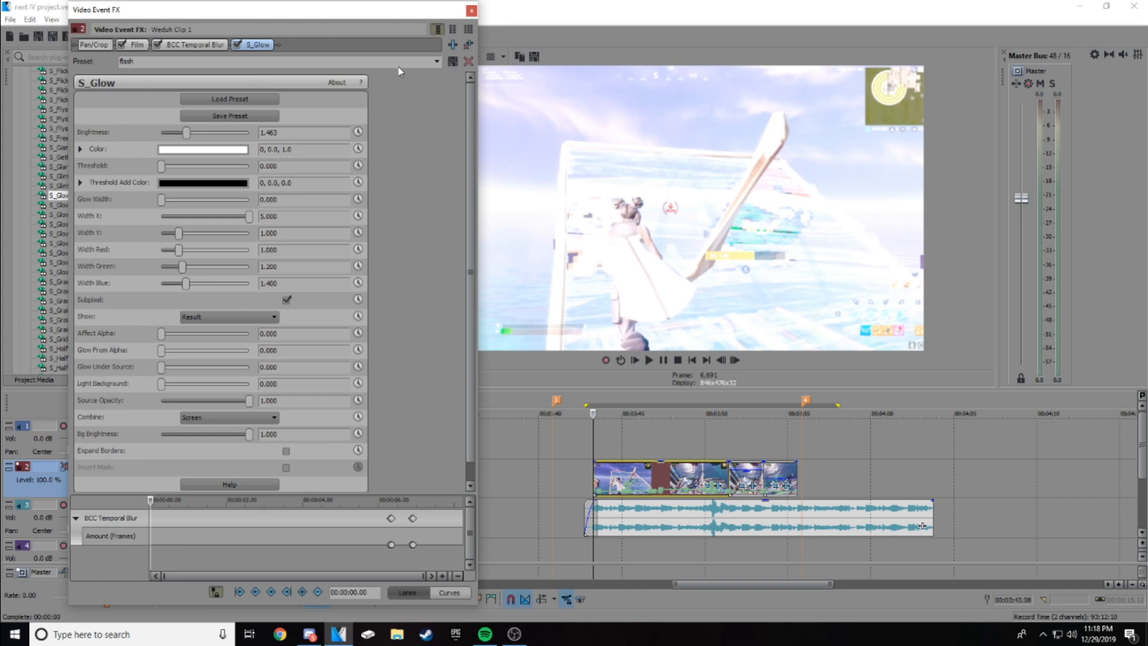
pyautogui.write('ghost')
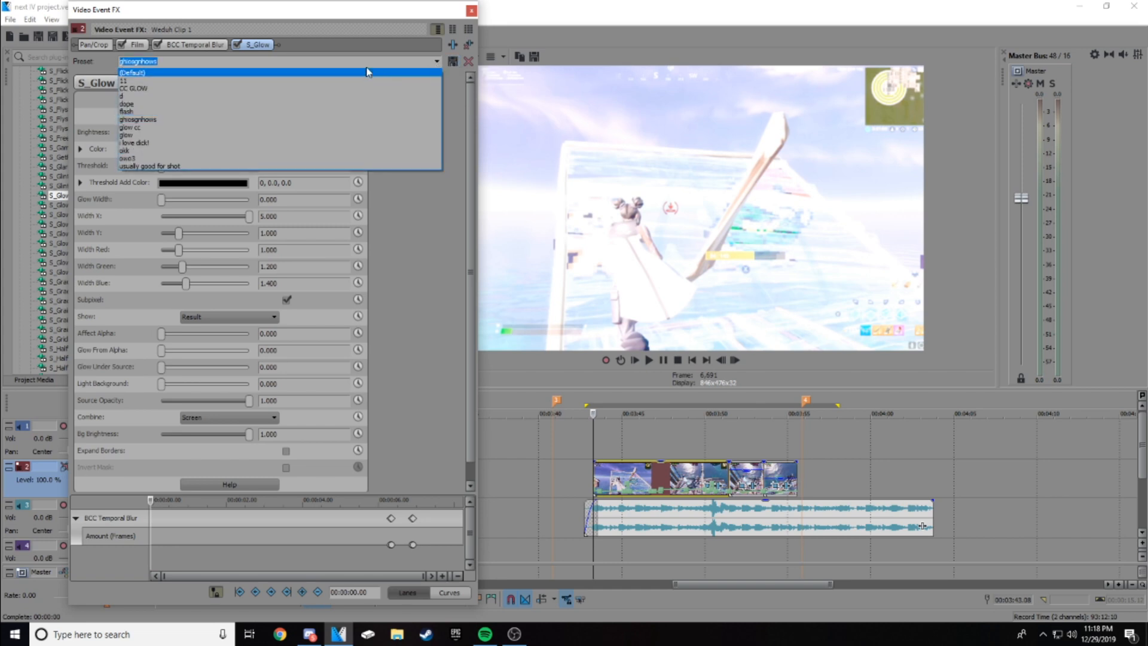
pyautogui.click(138, 118)
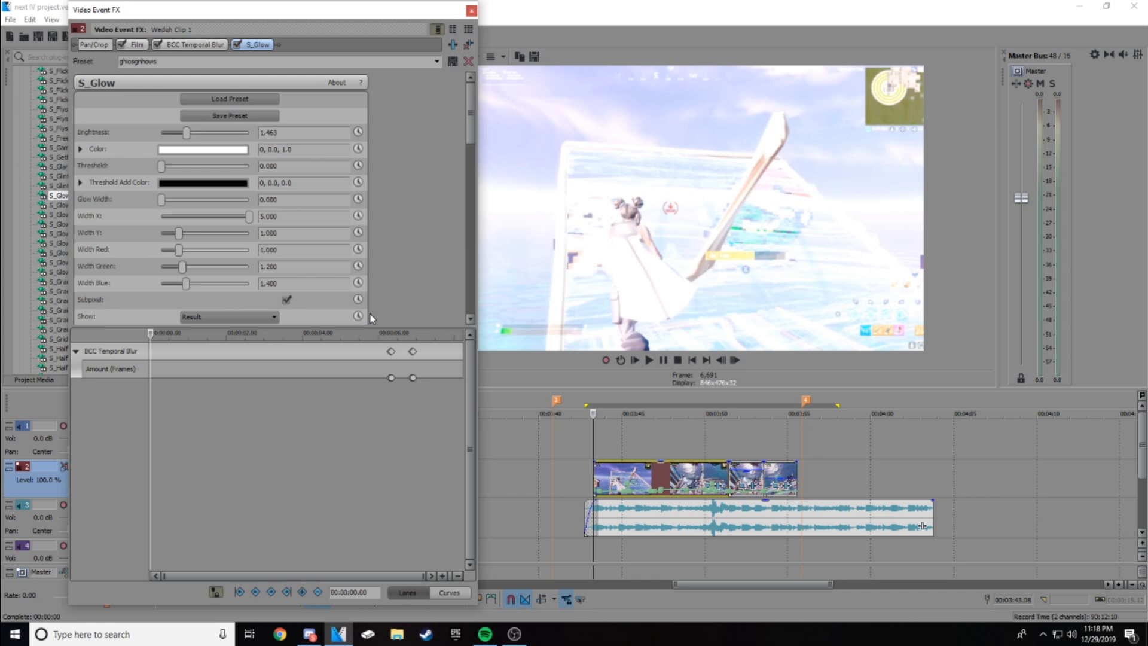
pyautogui.moveTo(358, 133)
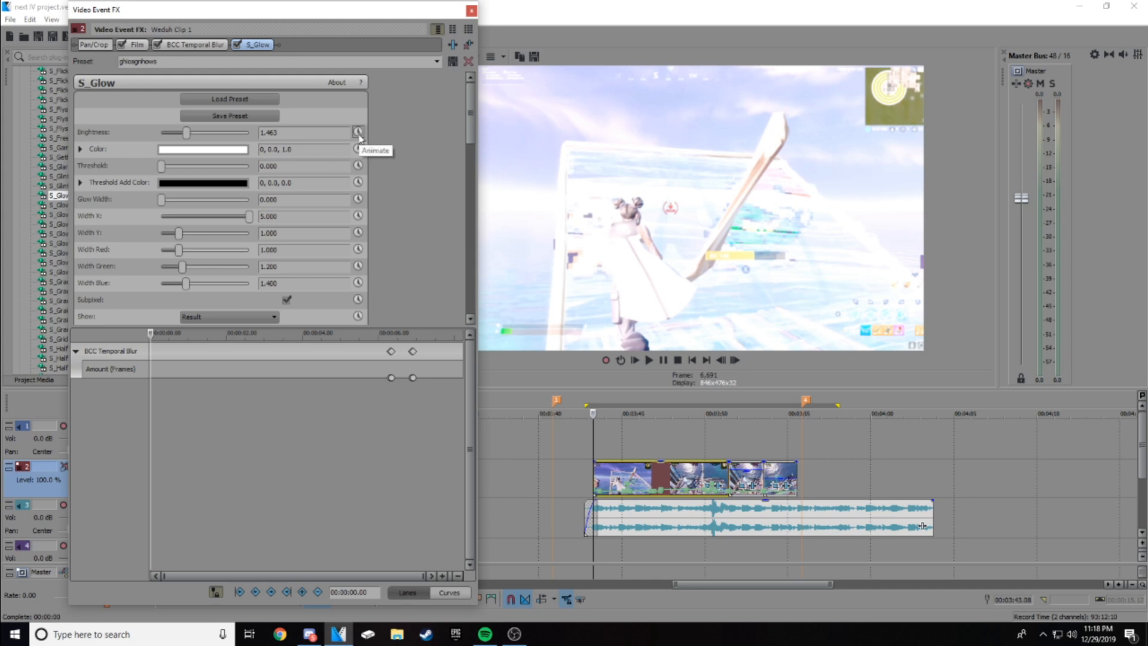
# Keyframe Brightness to drop just after the clip start (about 0.16 s) and preview the fade.
pyautogui.click(357, 132)
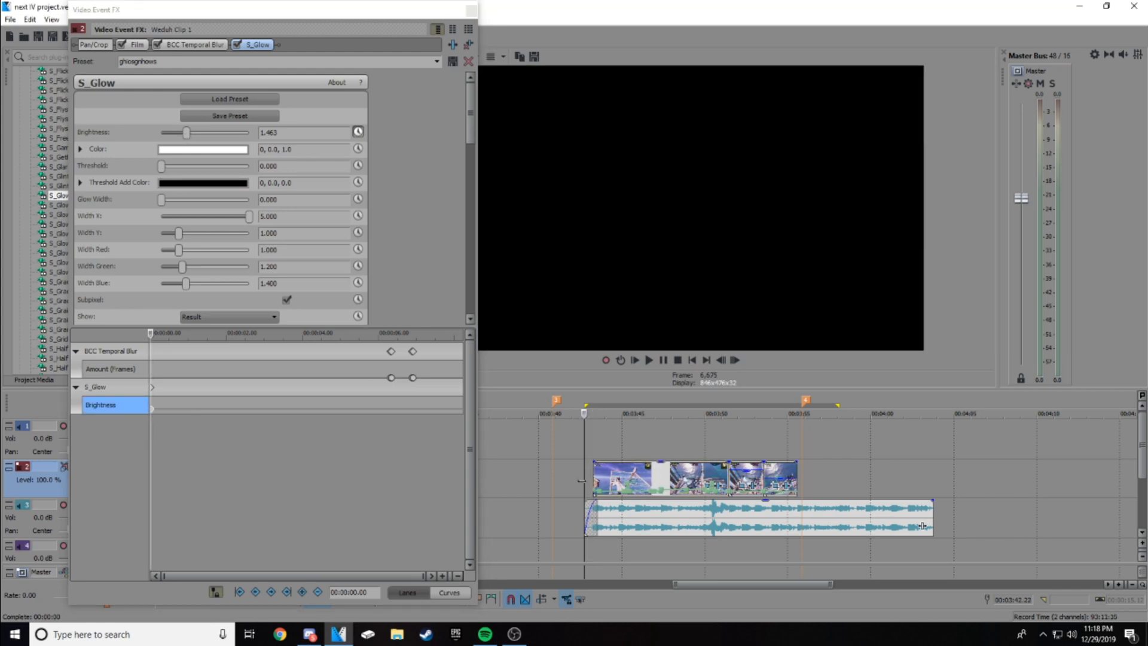
pyautogui.click(647, 360)
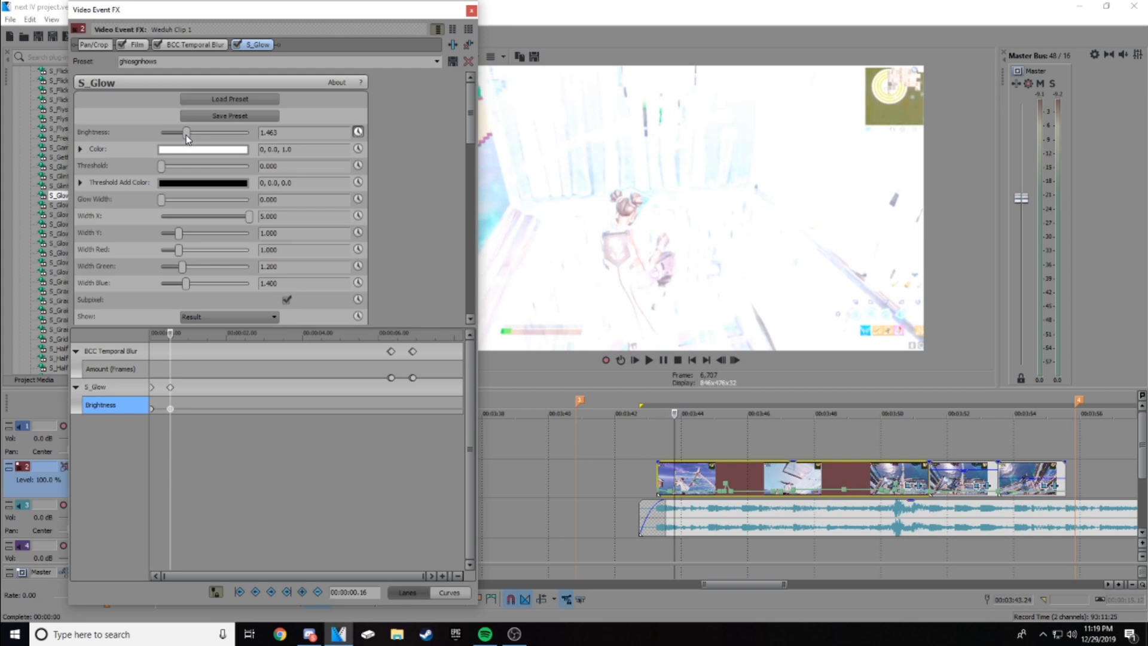
pyautogui.moveTo(186, 132); pyautogui.dragTo(161, 133)
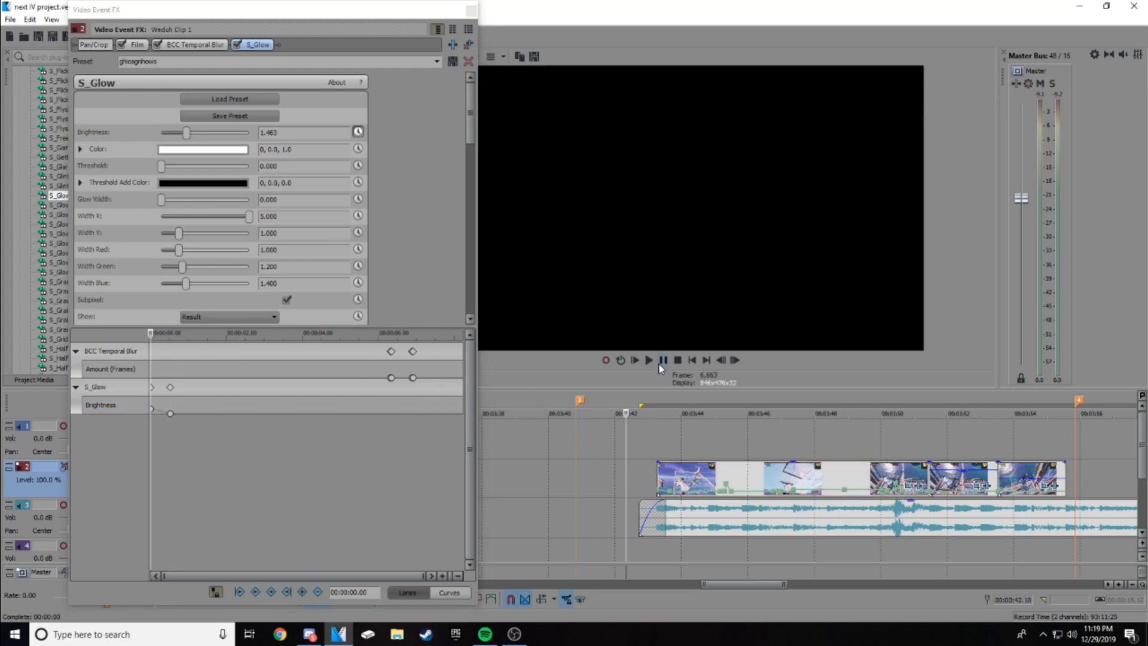
pyautogui.click(647, 360)
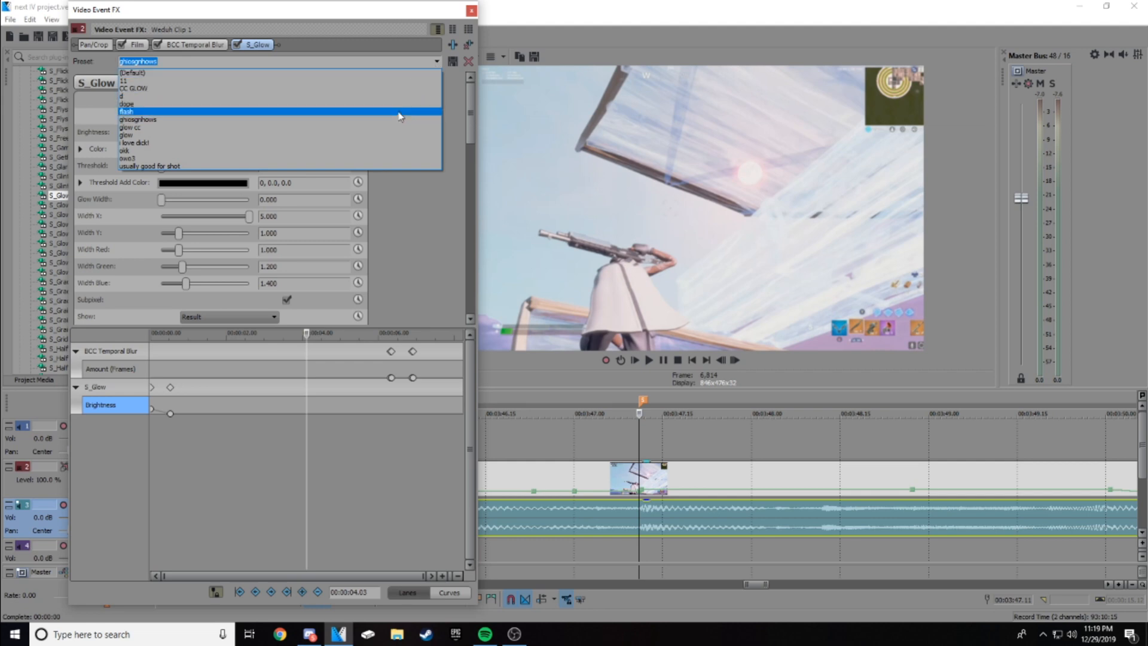
# Reapply flash brightness near 00:00:04.03 and fine-tune that keyframe's Brightness.
pyautogui.click(126, 110)
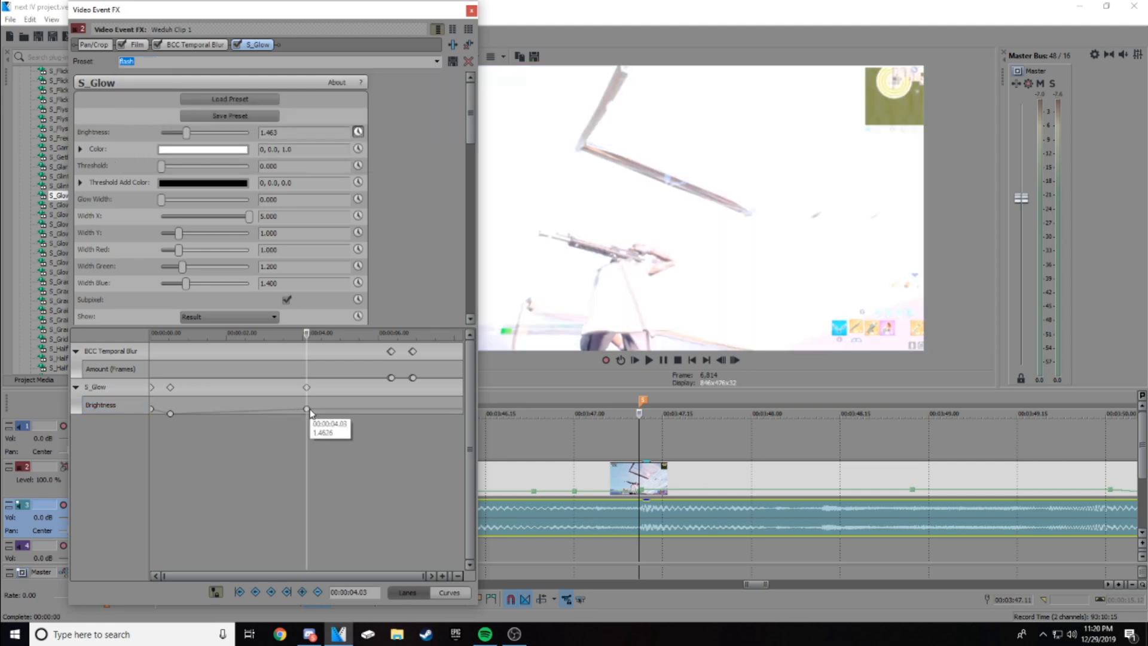
pyautogui.click(100, 404)
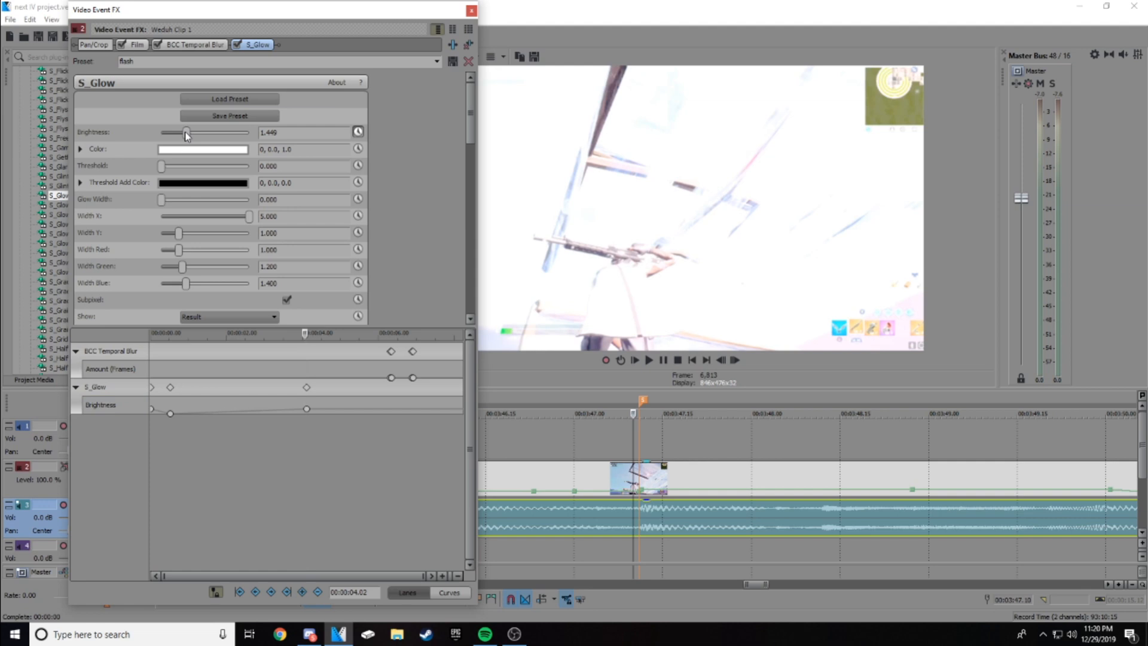
pyautogui.moveTo(186, 133); pyautogui.dragTo(162, 132)
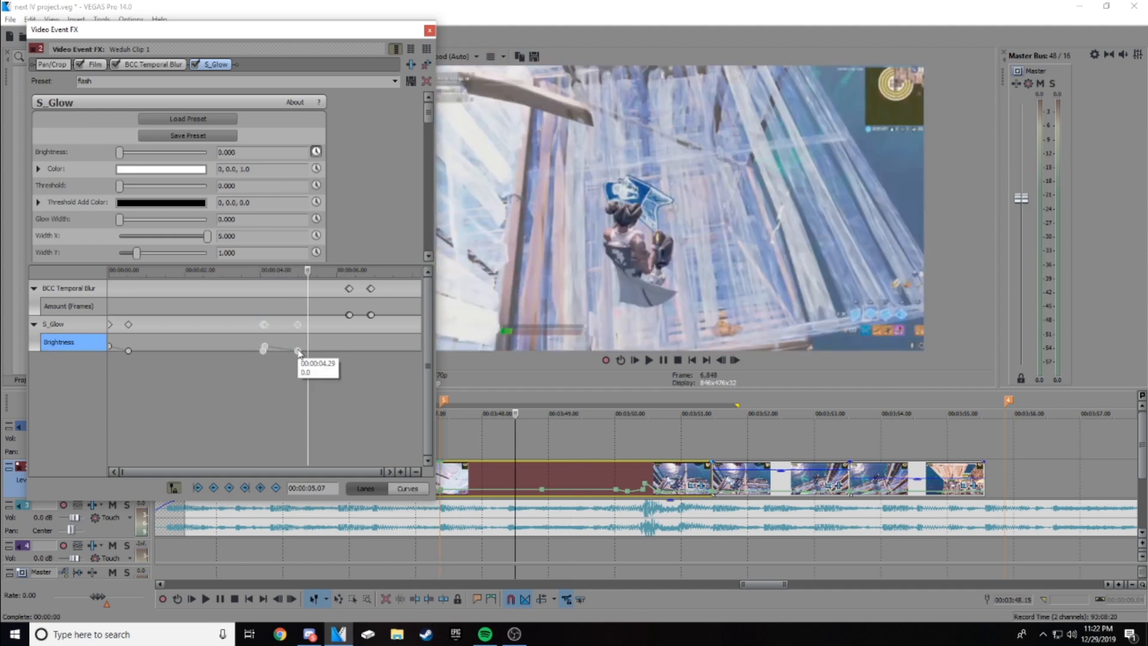
# Drag Brightness keyframes to 0.0 at 4.29 s, 6.10 s and 7.28 s, then close the settings.
pyautogui.moveTo(298, 351); pyautogui.dragTo(371, 350)
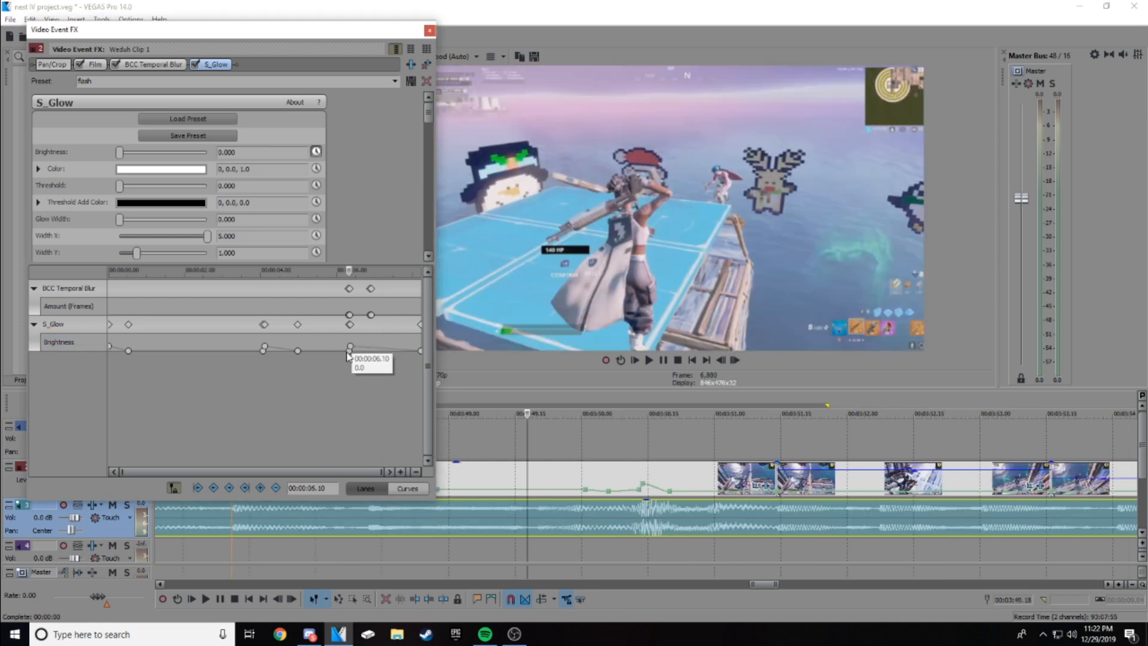
pyautogui.moveTo(350, 347); pyautogui.dragTo(350, 346)
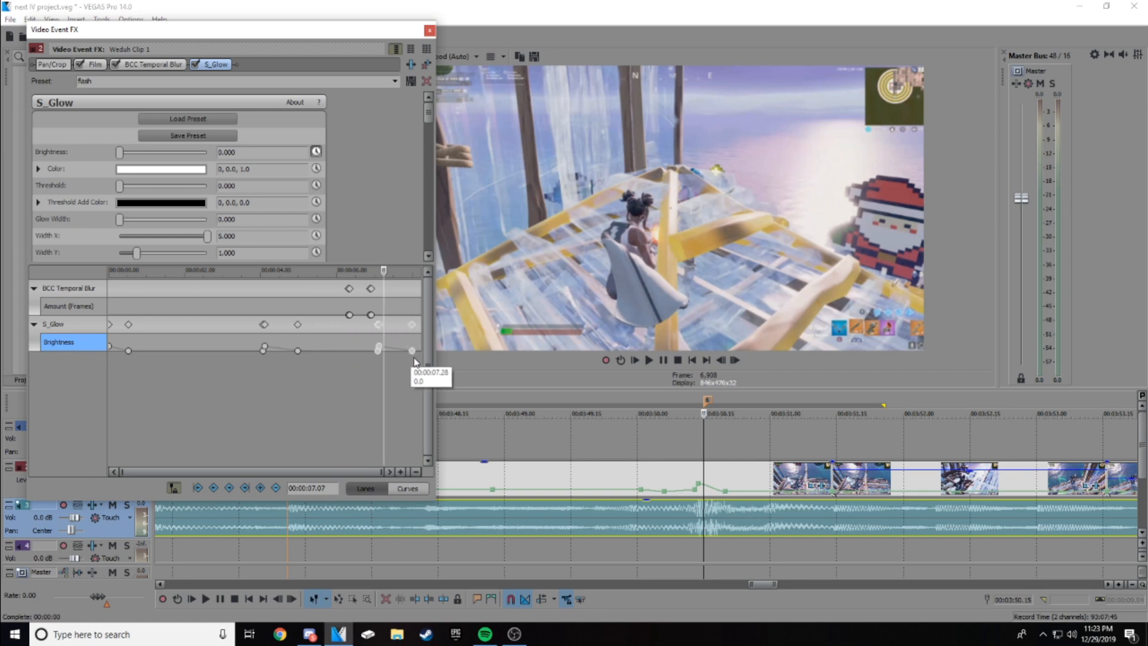
pyautogui.moveTo(410, 350); pyautogui.dragTo(380, 349)
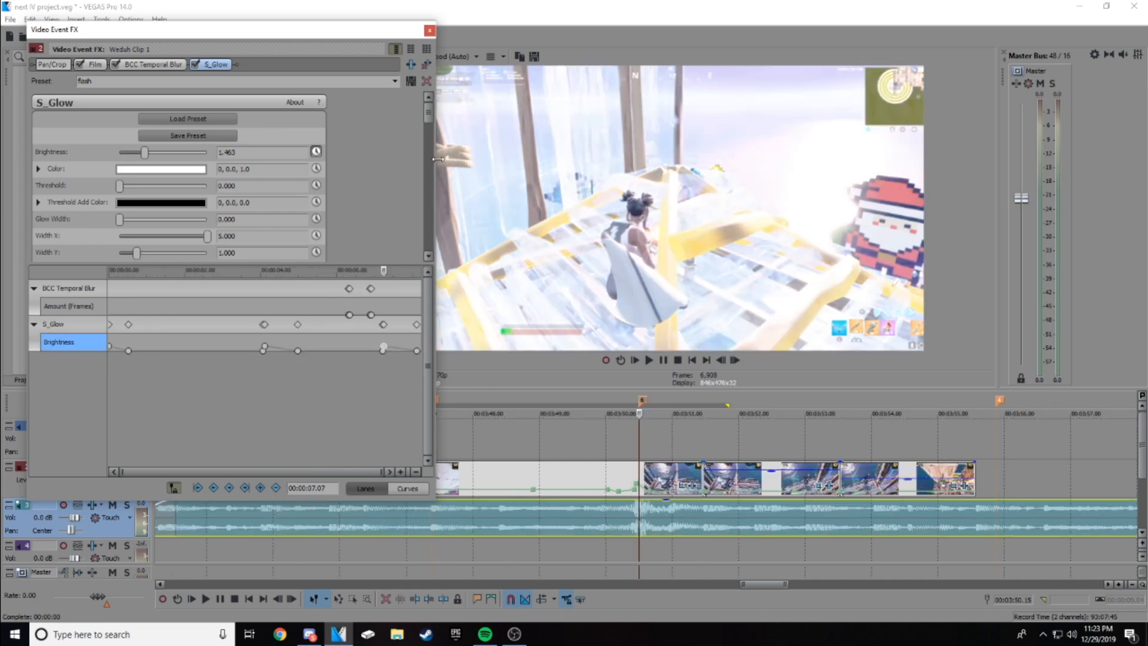
pyautogui.click(429, 30)
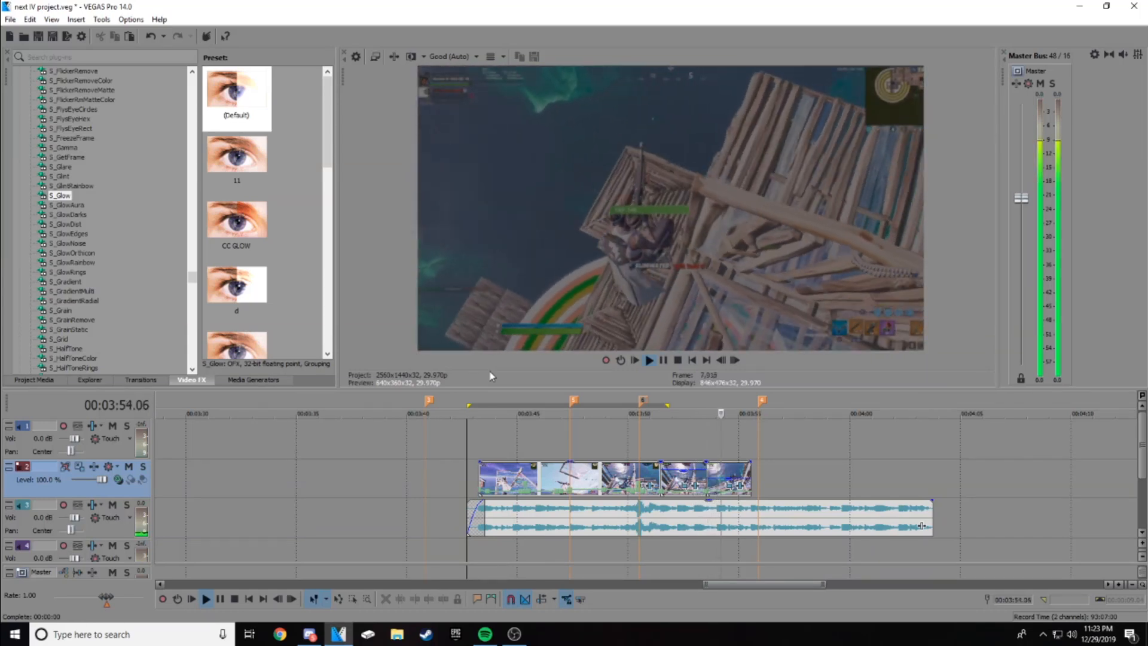
# Return the cursor to the clip start to preview the finished glow flashes.
pyautogui.click(466, 413)
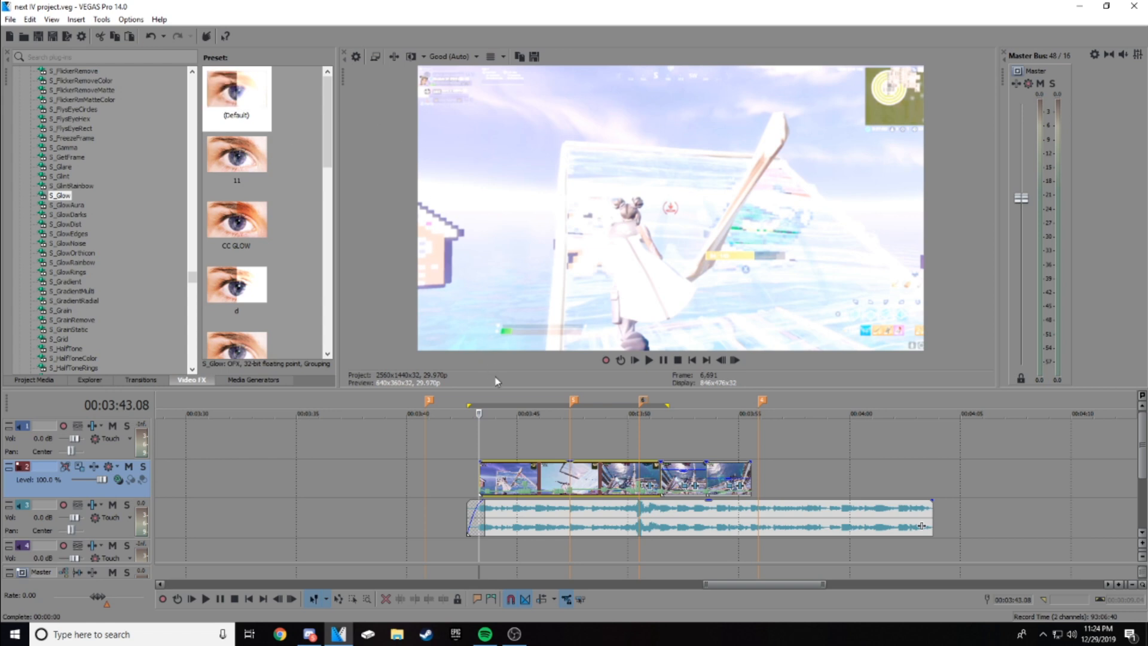
pyautogui.moveTo(555, 433)
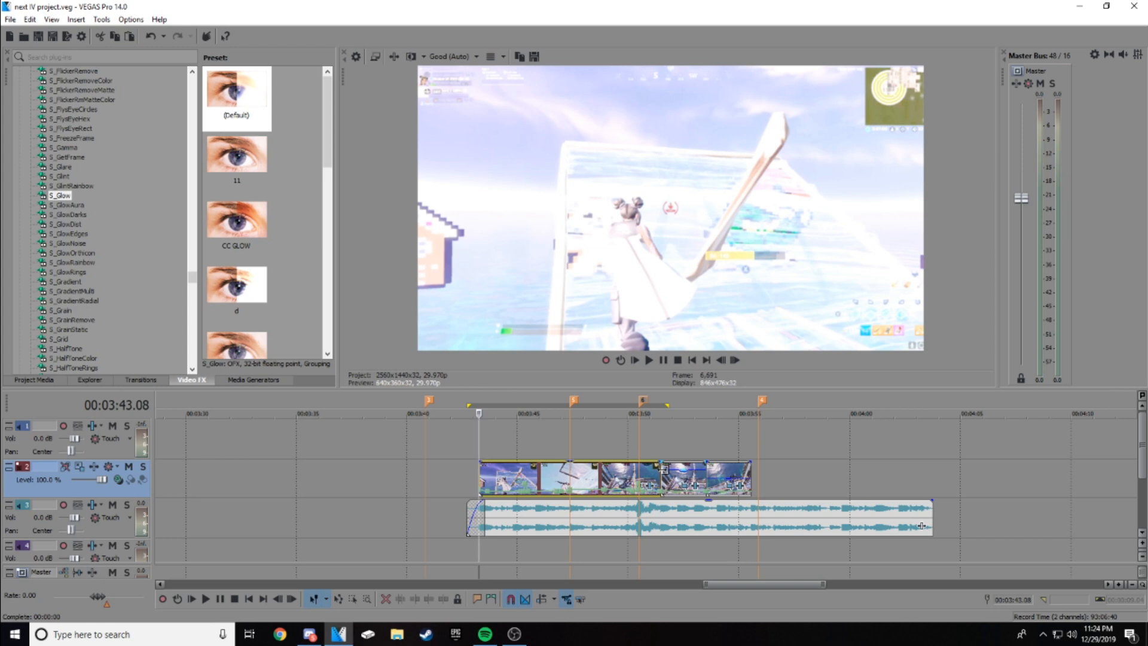
pyautogui.moveTo(663, 468)
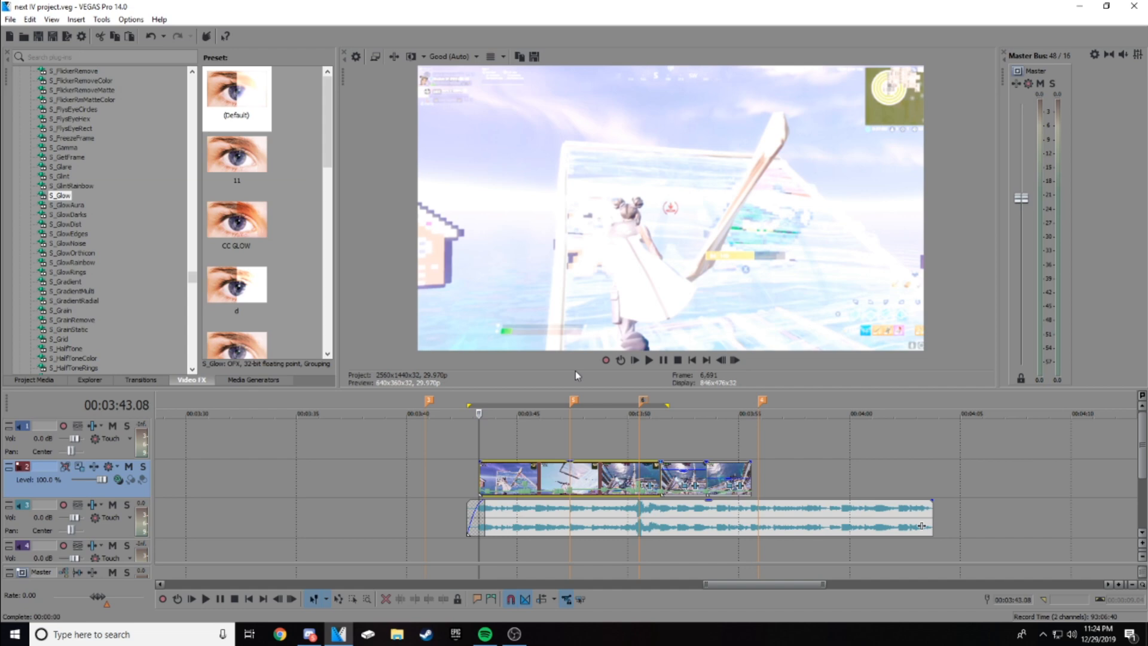
pyautogui.moveTo(103, 196)
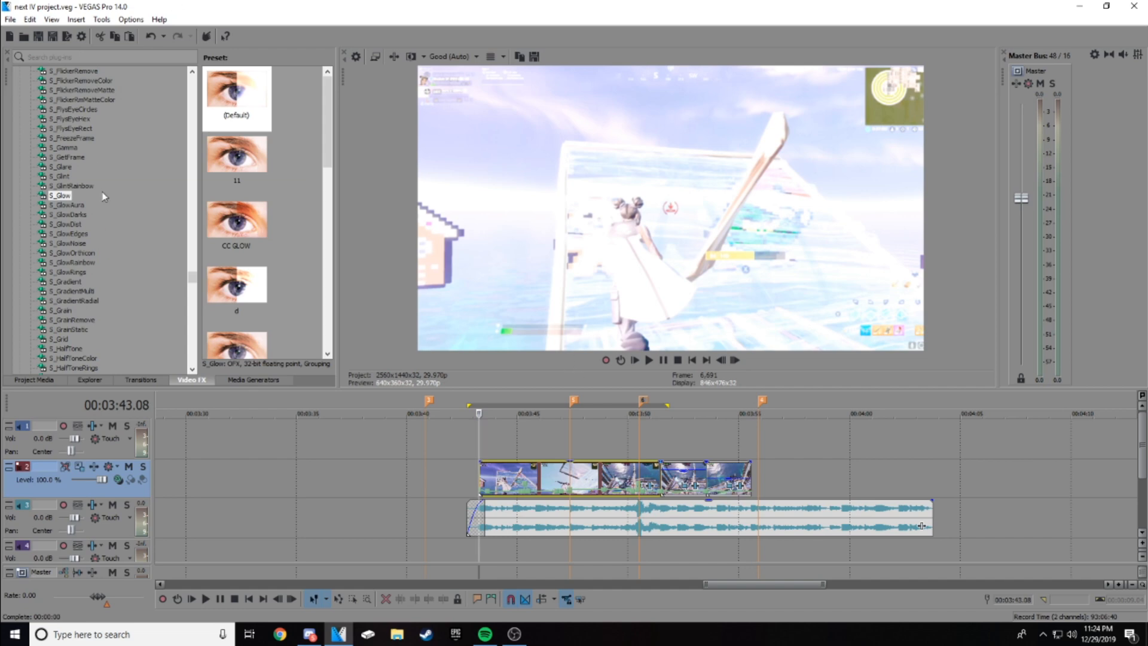